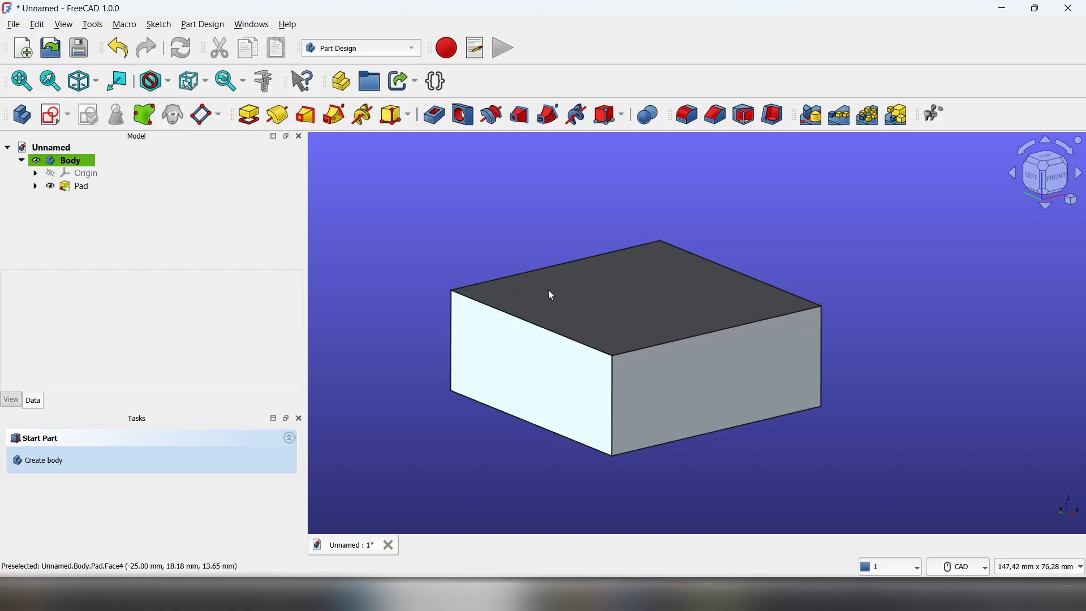
Apply Thickness to the Pad with its top face selected as the face to remove
{"action": "left_click", "coordinate": [564, 307]}
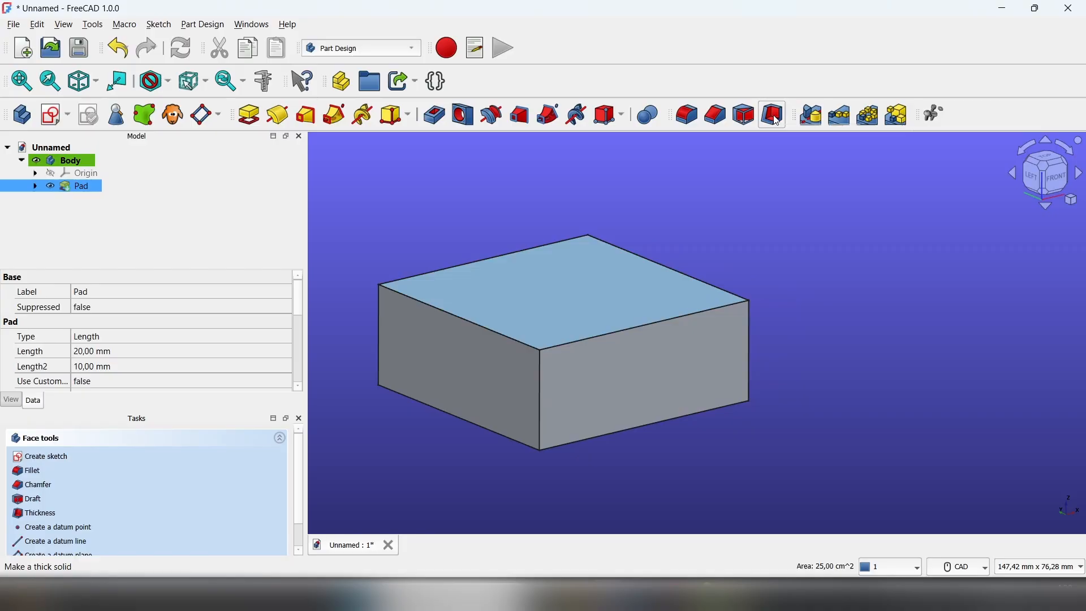
{"action": "left_click", "coordinate": [771, 114]}
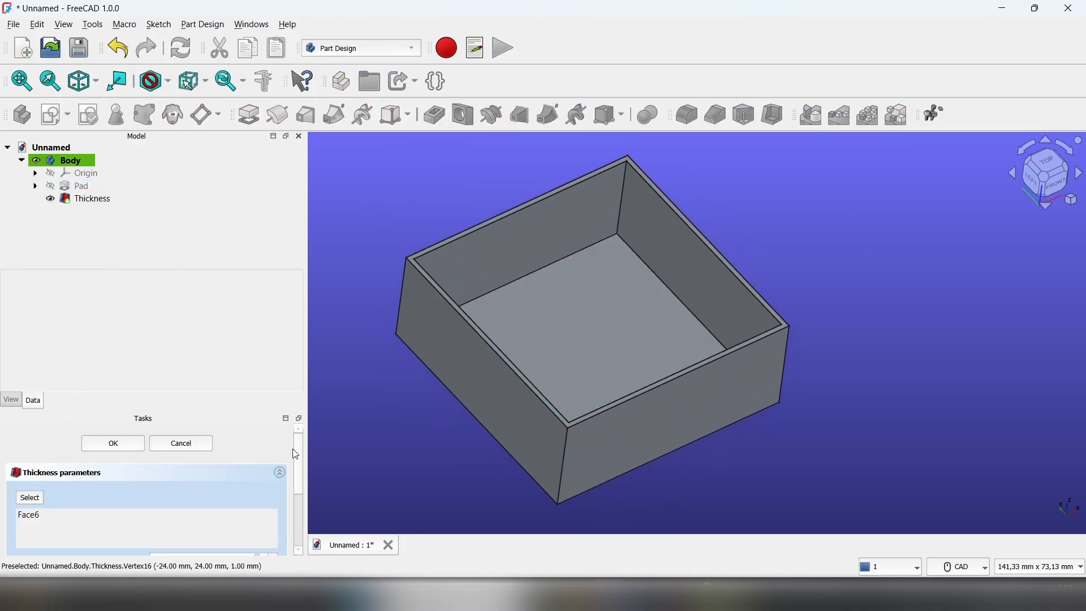
Set the wall thickness to 2,10 mm, keeping the Skin mode
{"action": "scroll", "scroll_direction": "down", "scroll_amount": 3}
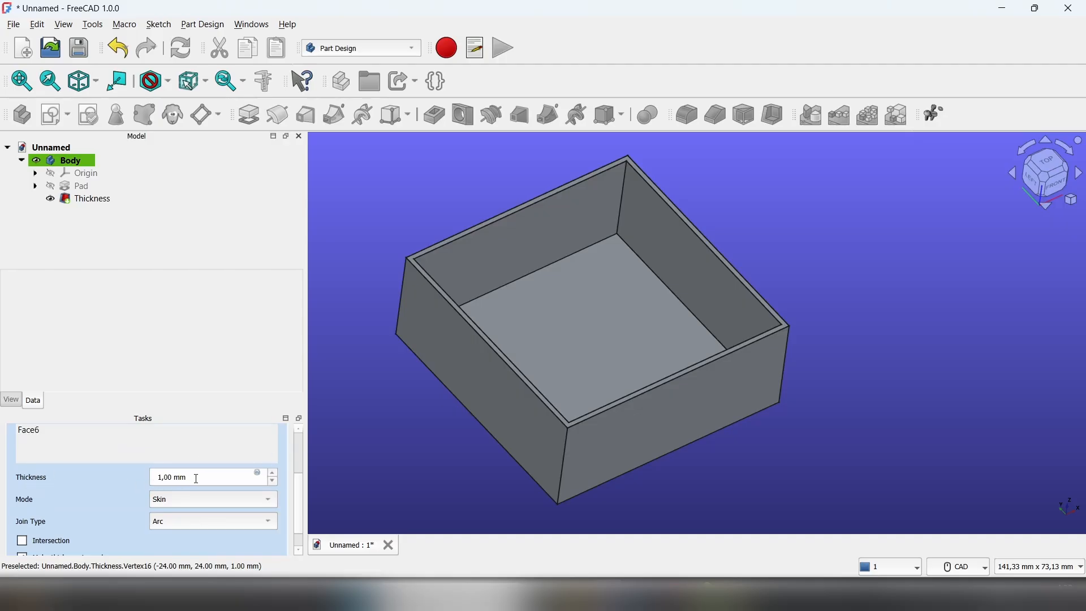
{"action": "type", "text": "2,10 mm"}
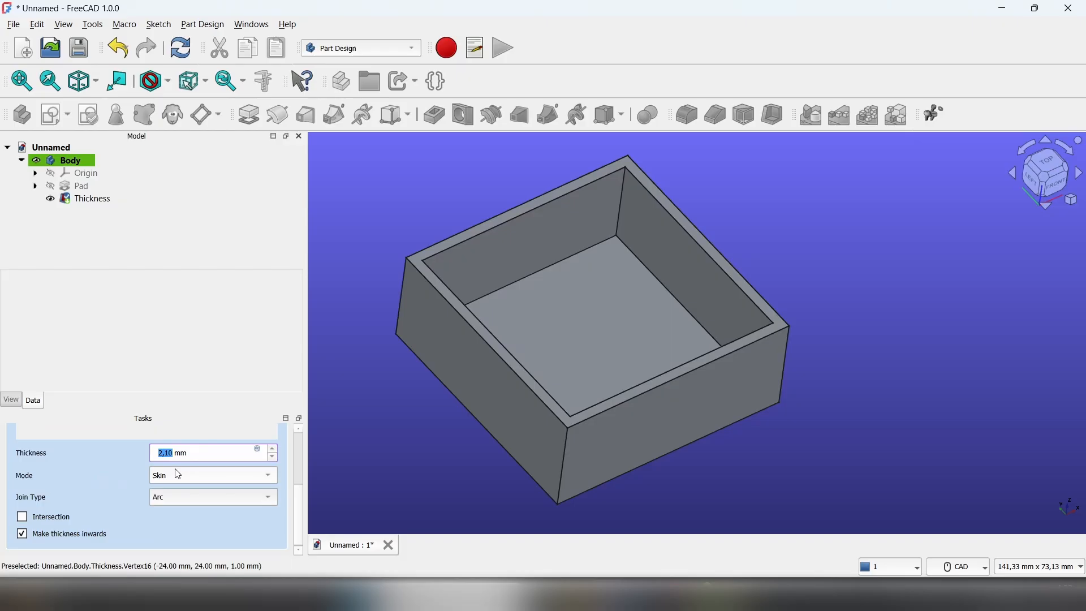
{"action": "left_click", "coordinate": [212, 475]}
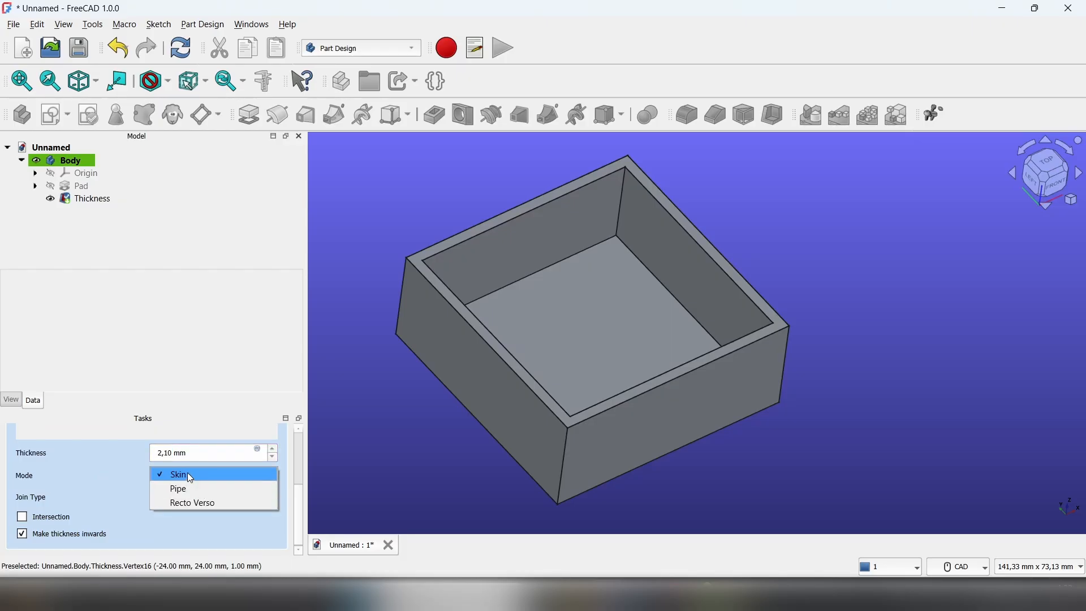
{"action": "left_click", "coordinate": [178, 473]}
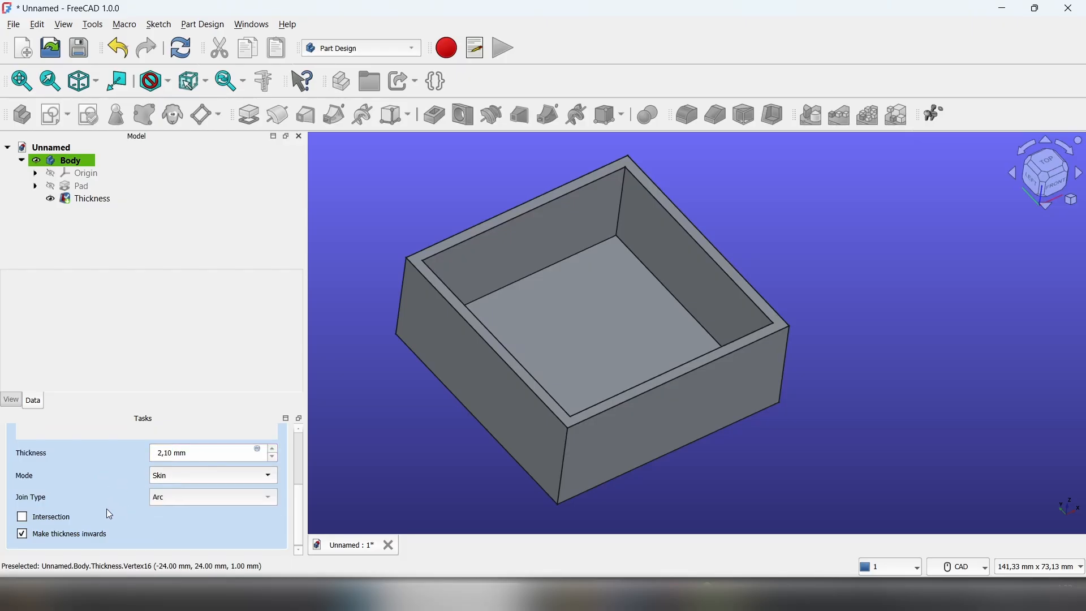
{"action": "left_click", "coordinate": [22, 533]}
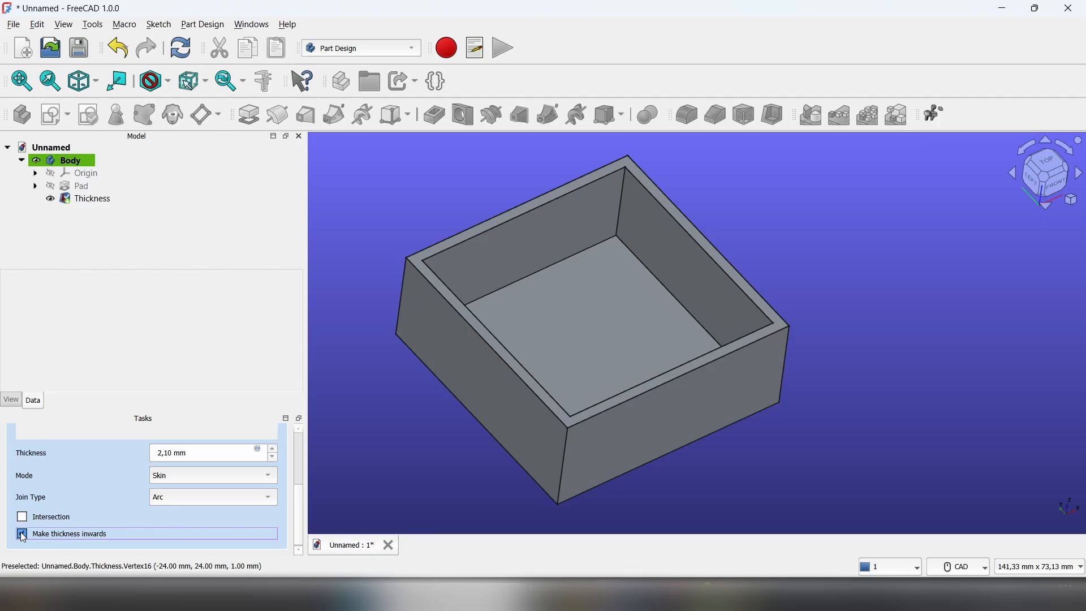
Turn off 'Make thickness inwards' and set Join Type to Intersection for sharp outer corners
{"action": "left_click", "coordinate": [21, 532]}
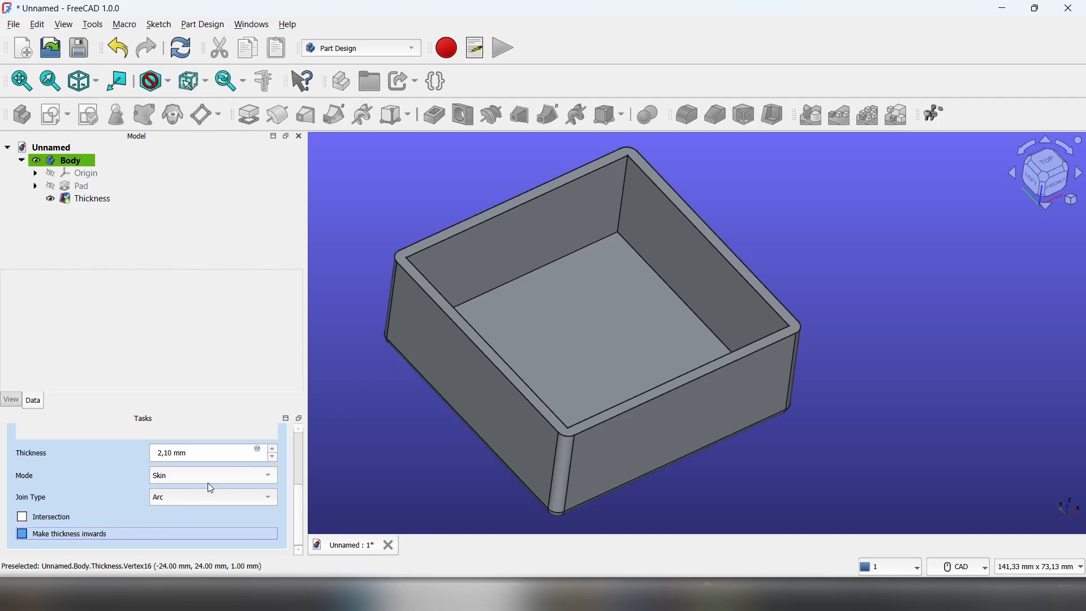
{"action": "left_click", "coordinate": [211, 496]}
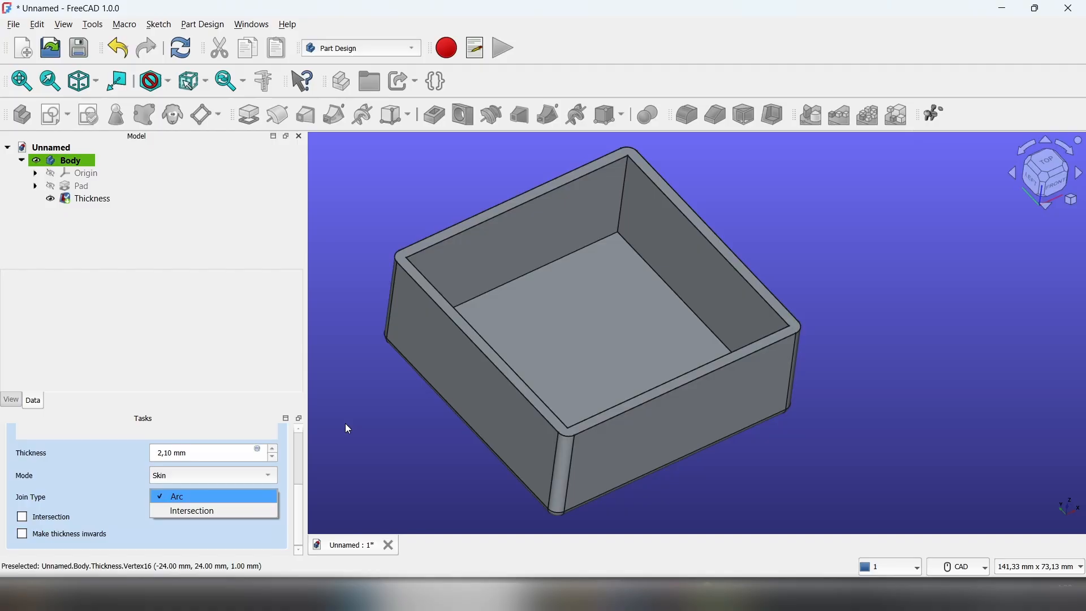
{"action": "mouse_move", "coordinate": [376, 493]}
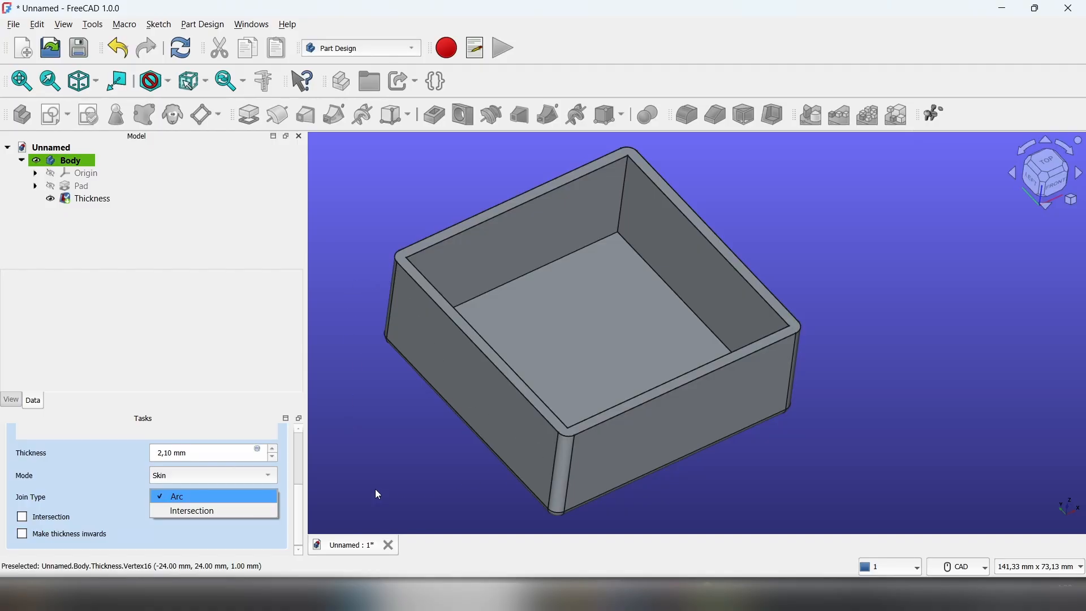
{"action": "left_click", "coordinate": [191, 510]}
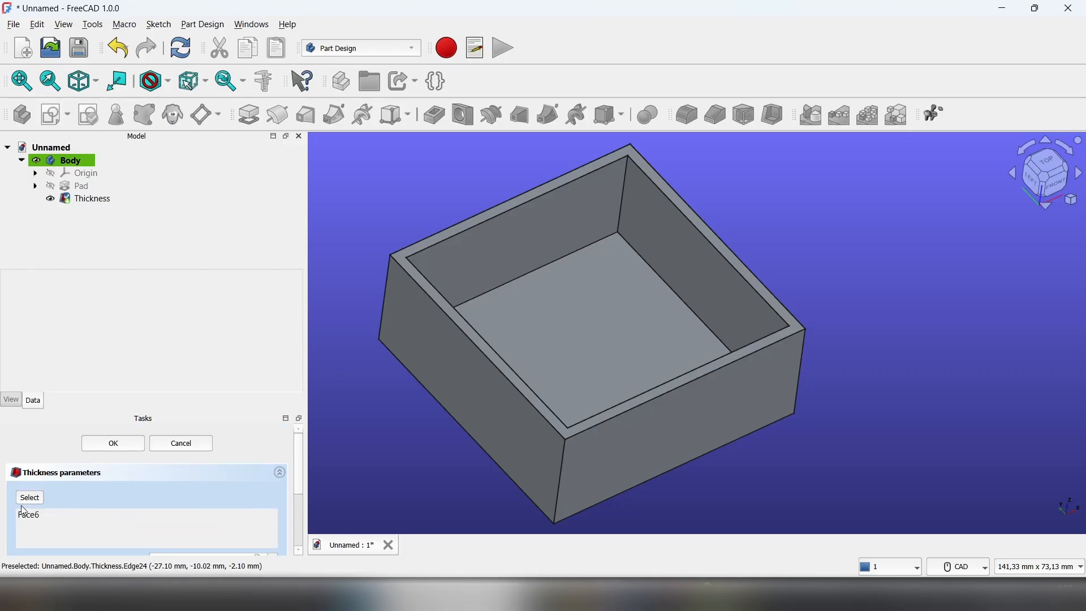
Add the bottom face (Face5) to the removed faces and preview the open-ended frame
{"action": "left_click", "coordinate": [29, 498]}
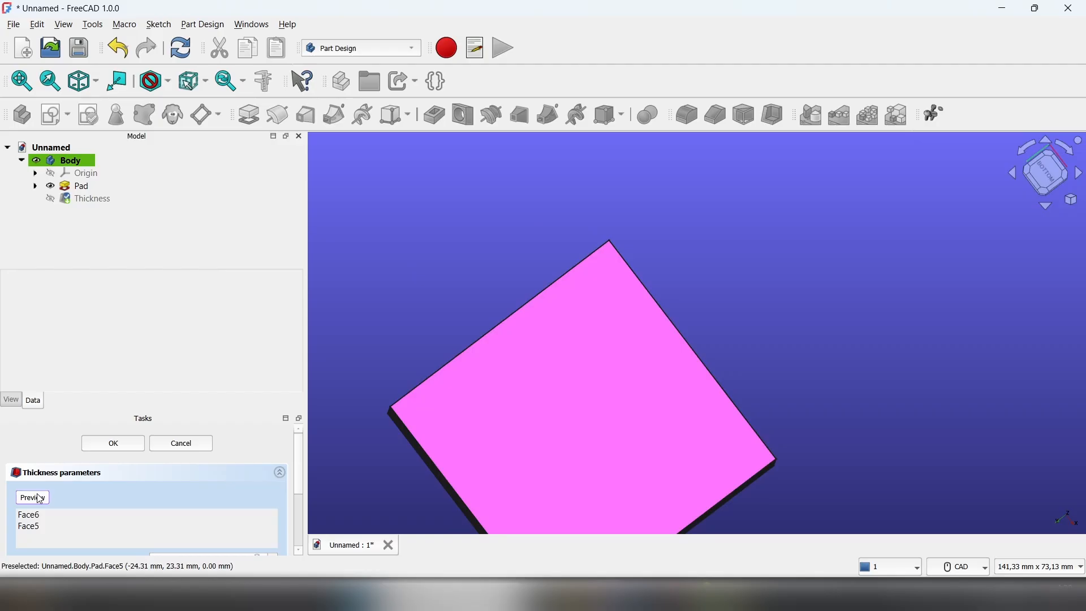
{"action": "left_click", "coordinate": [32, 498]}
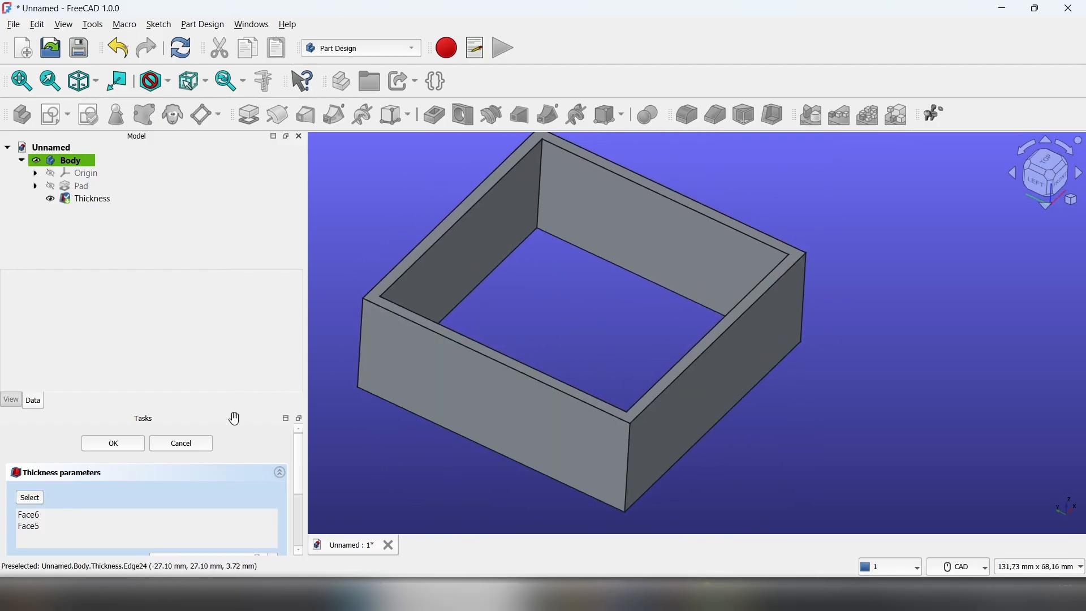
Confirm the Thickness feature with OK, finishing the open frame
{"action": "left_click", "coordinate": [112, 442]}
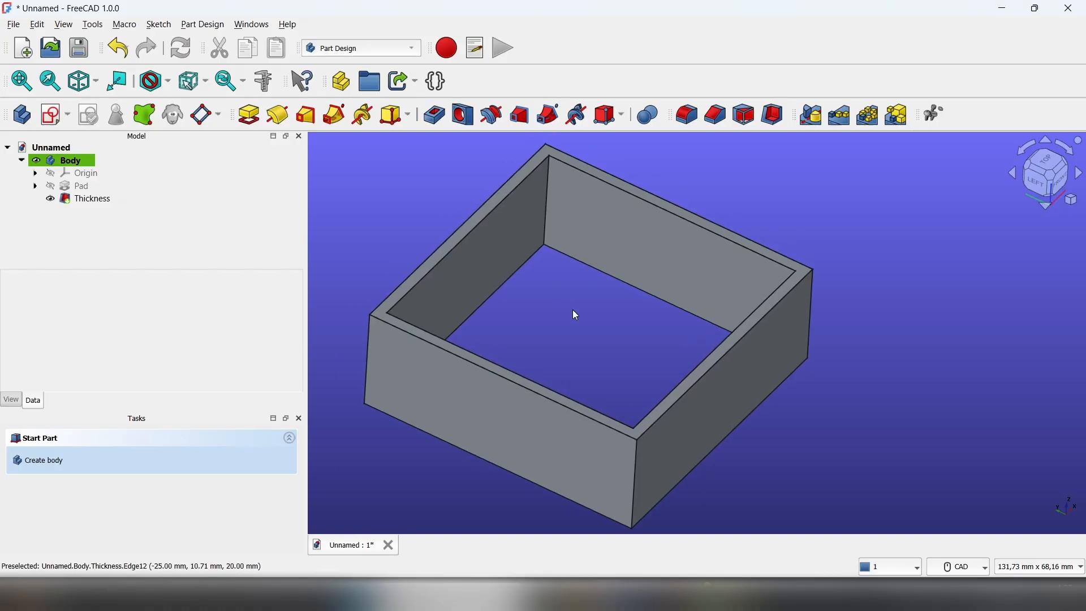
{"action": "mouse_move", "coordinate": [567, 308]}
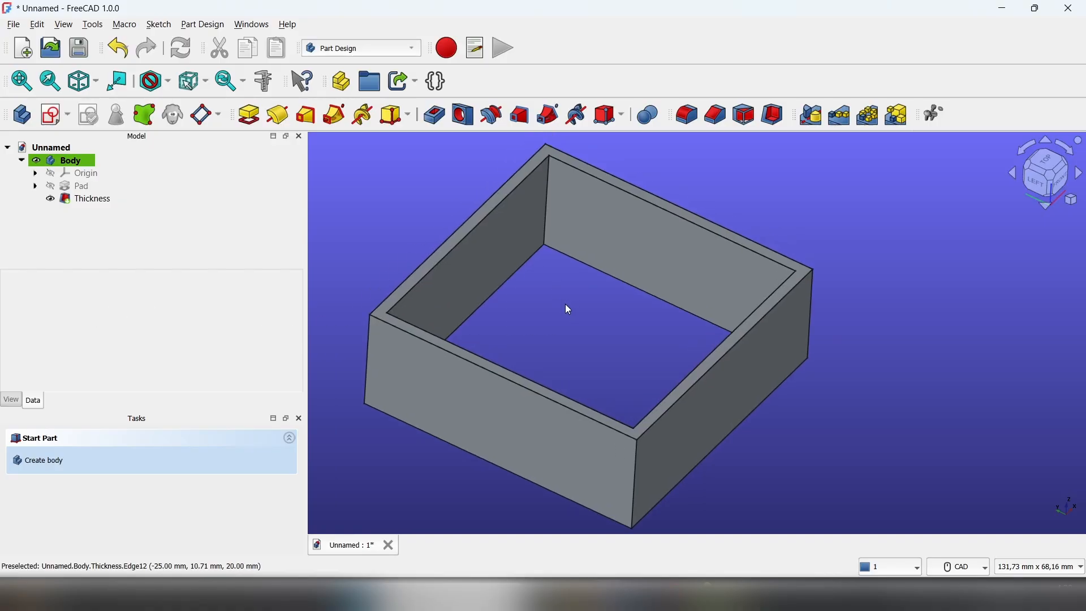